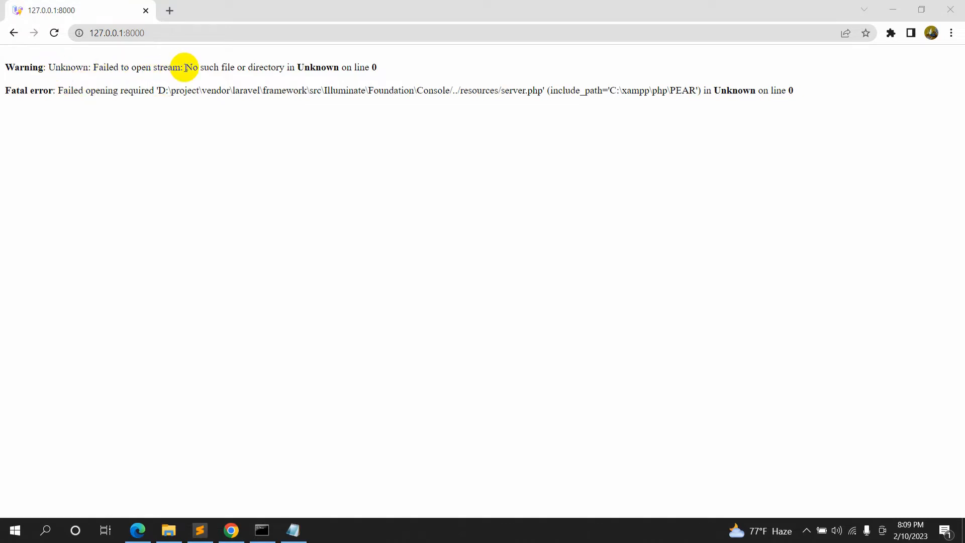
pyautogui.moveTo(344, 67)
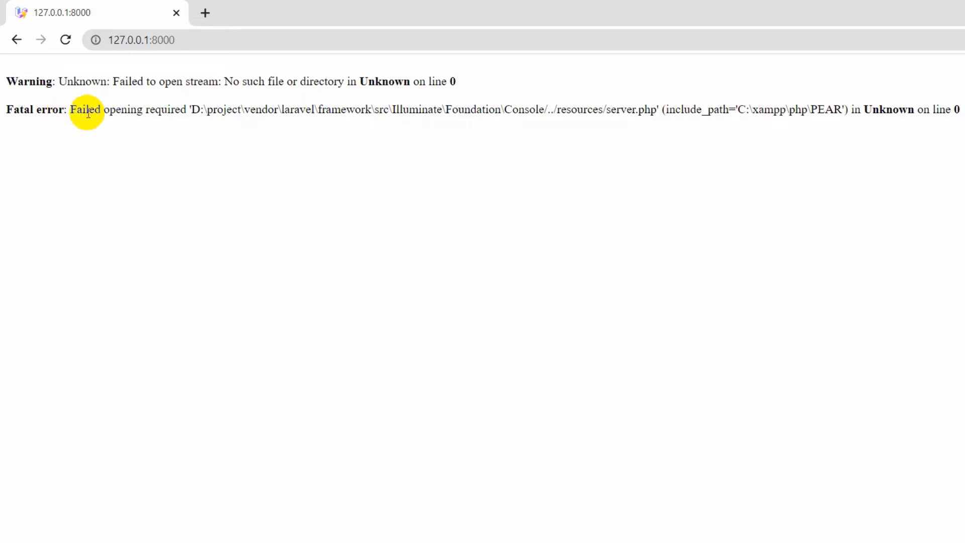
# Highlight the fatal error's missing path to vendor laravel framework resources server.php in the browser
pyautogui.moveTo(84, 110); pyautogui.dragTo(197, 110)
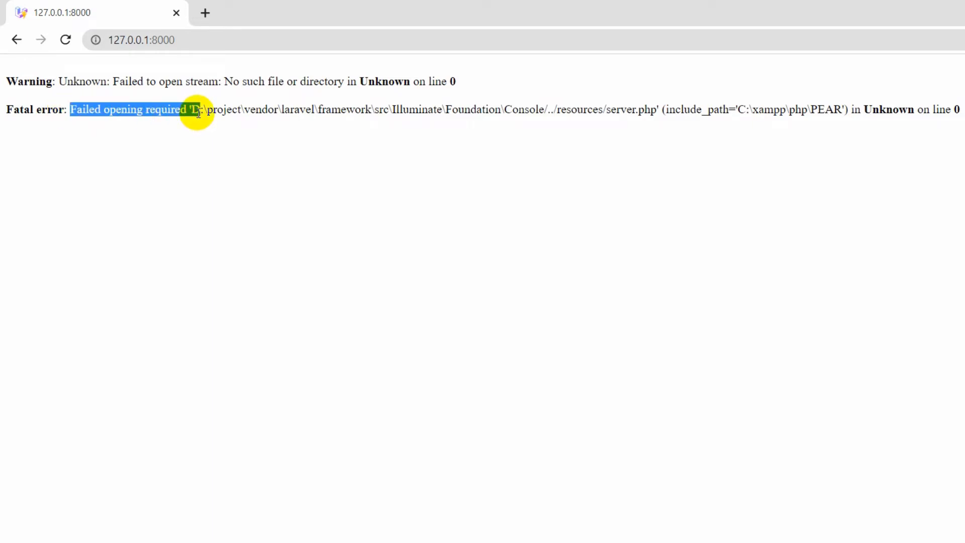
pyautogui.moveTo(197, 109); pyautogui.dragTo(339, 110)
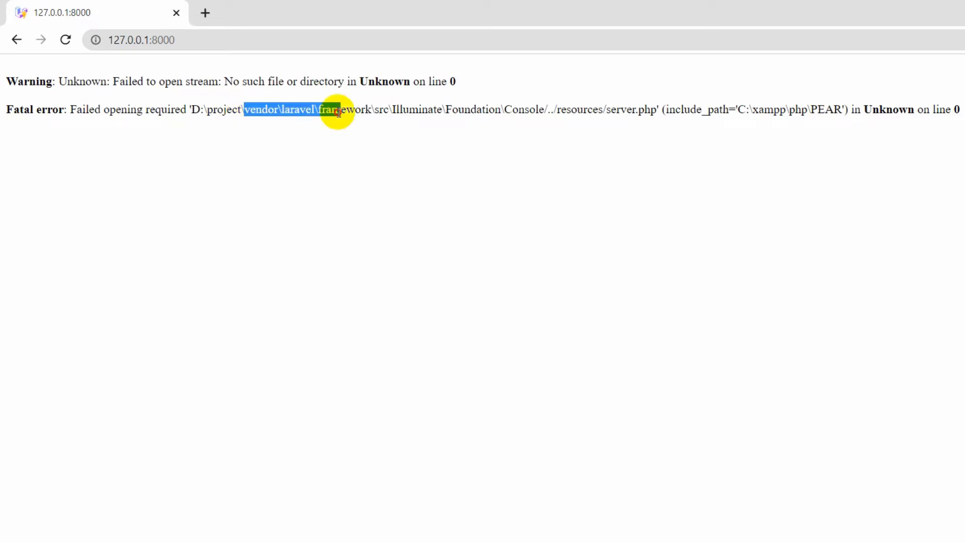
pyautogui.moveTo(338, 111); pyautogui.dragTo(511, 109)
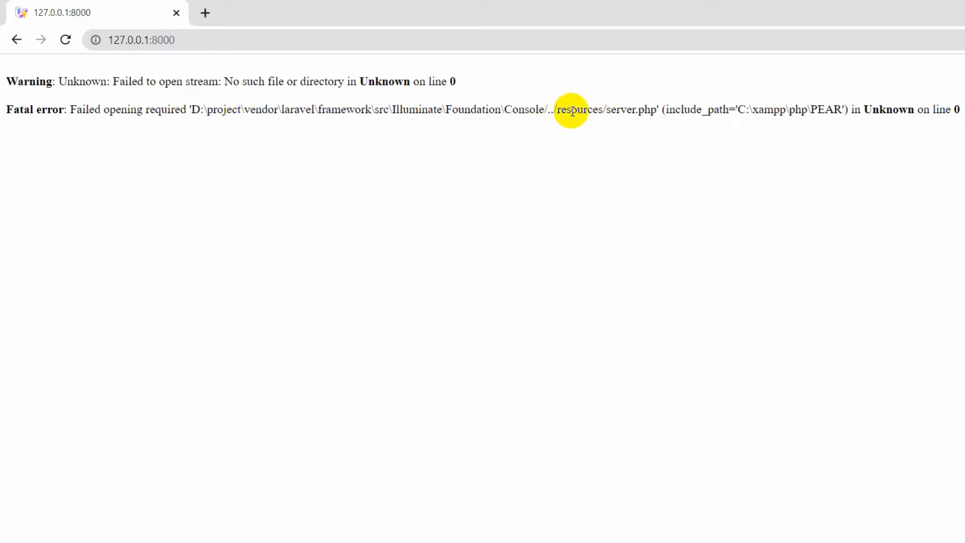
pyautogui.doubleClick(627, 110)
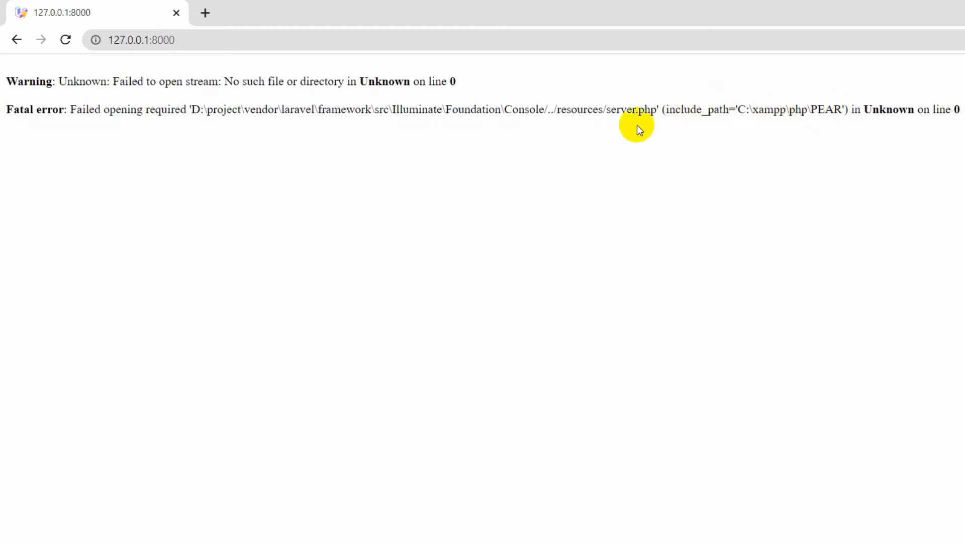
pyautogui.doubleClick(627, 109)
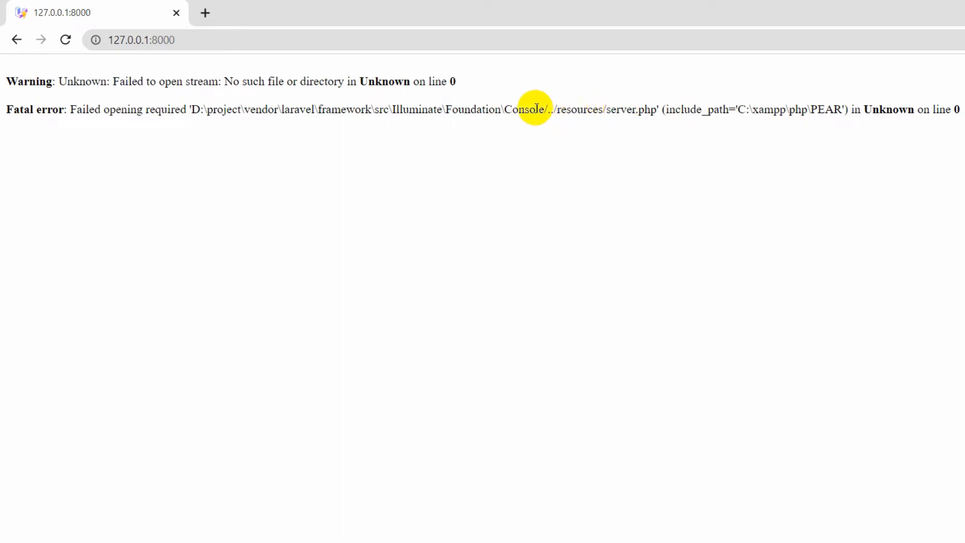
pyautogui.moveTo(254, 108)
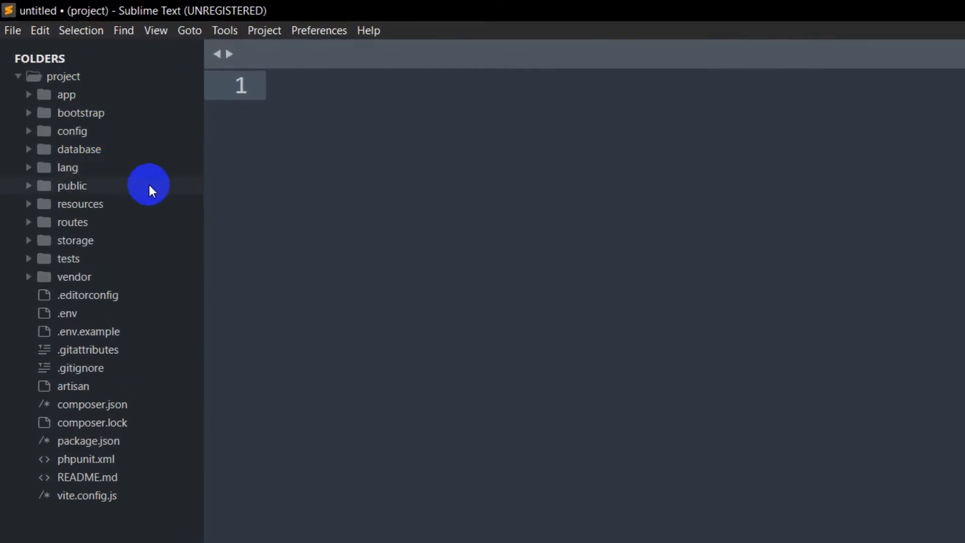
pyautogui.moveTo(29, 276)
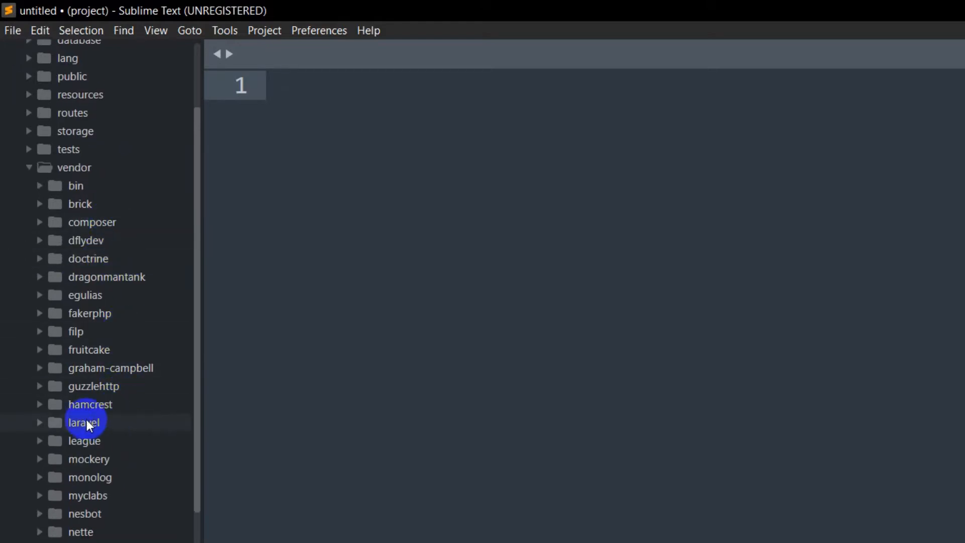
pyautogui.moveTo(87, 423)
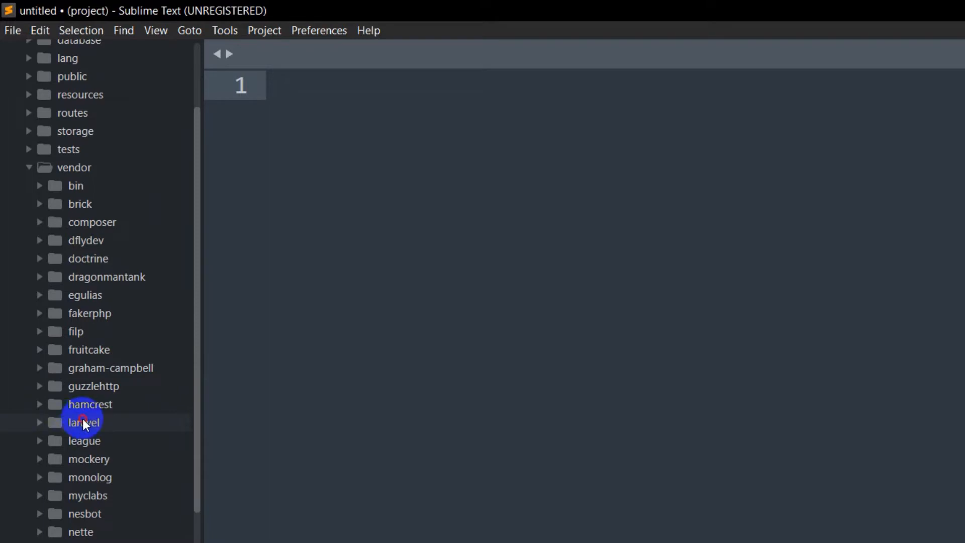
# Expand laravel > framework > src > Illuminate > Foundation in the sidebar and select its resources folder
pyautogui.click(83, 423)
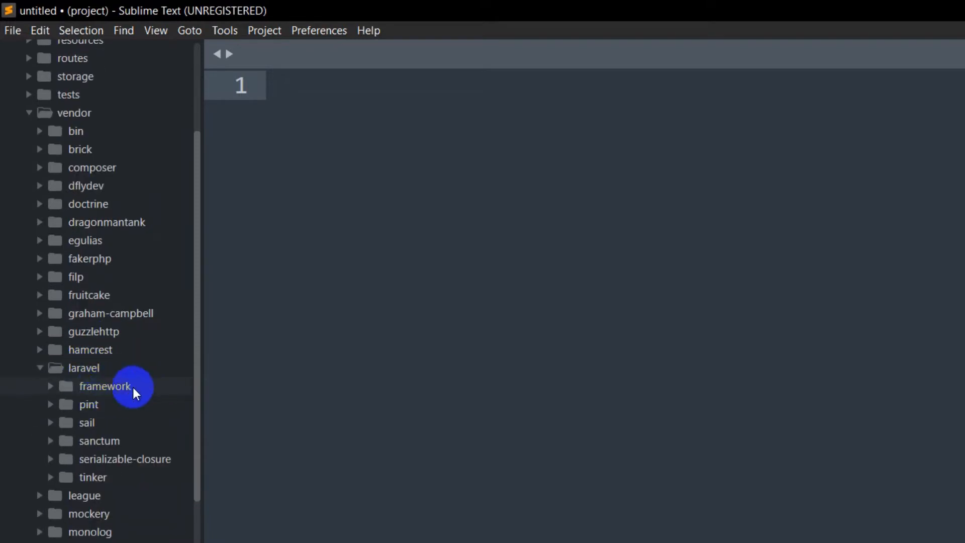
pyautogui.click(104, 386)
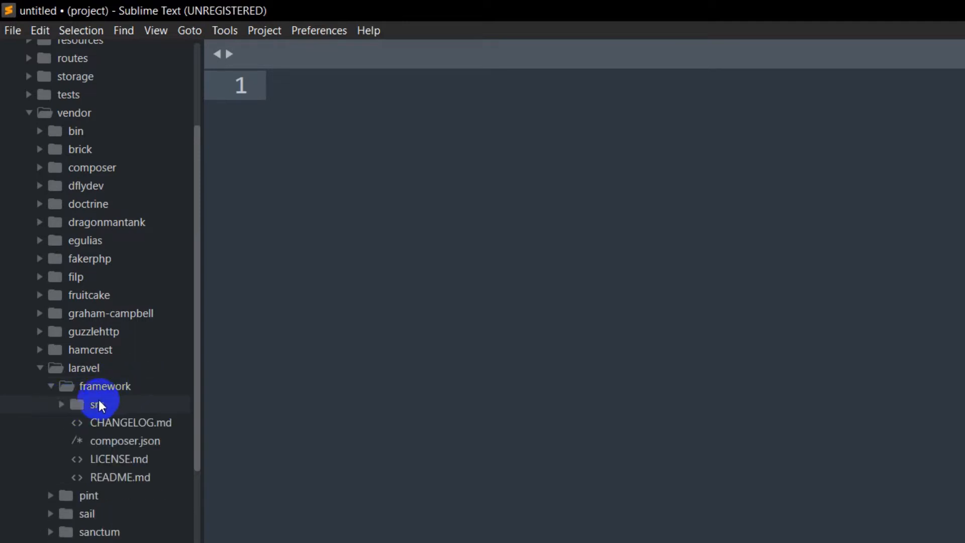
pyautogui.moveTo(126, 405)
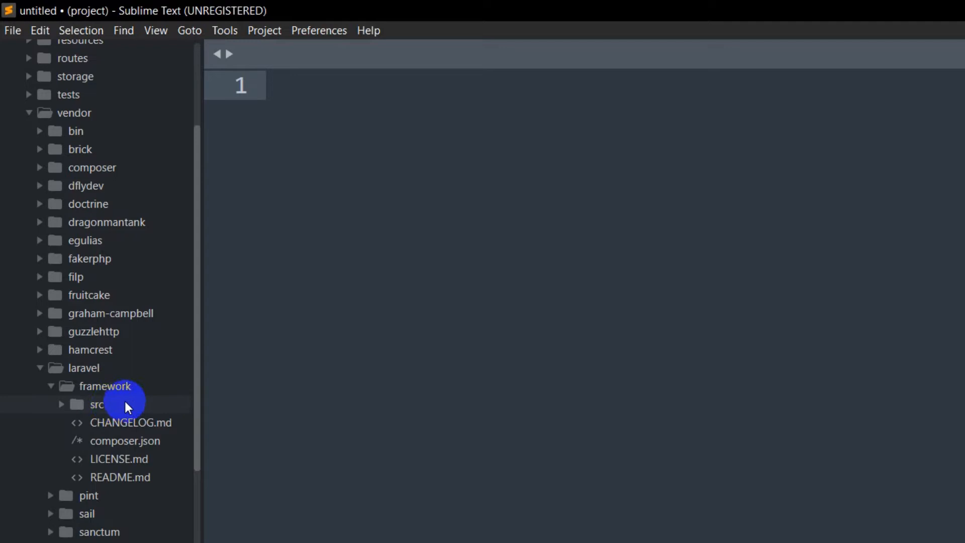
pyautogui.click(96, 404)
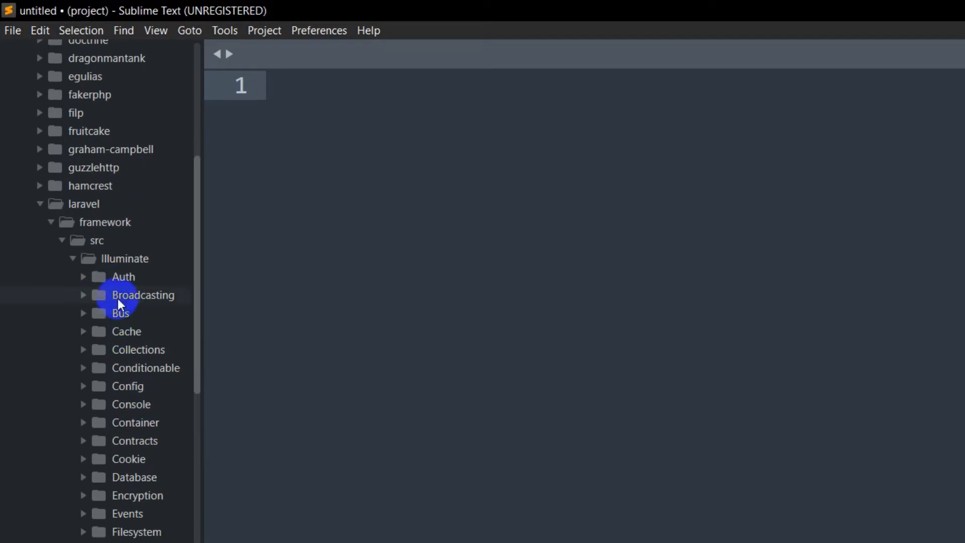
pyautogui.scroll(-3)
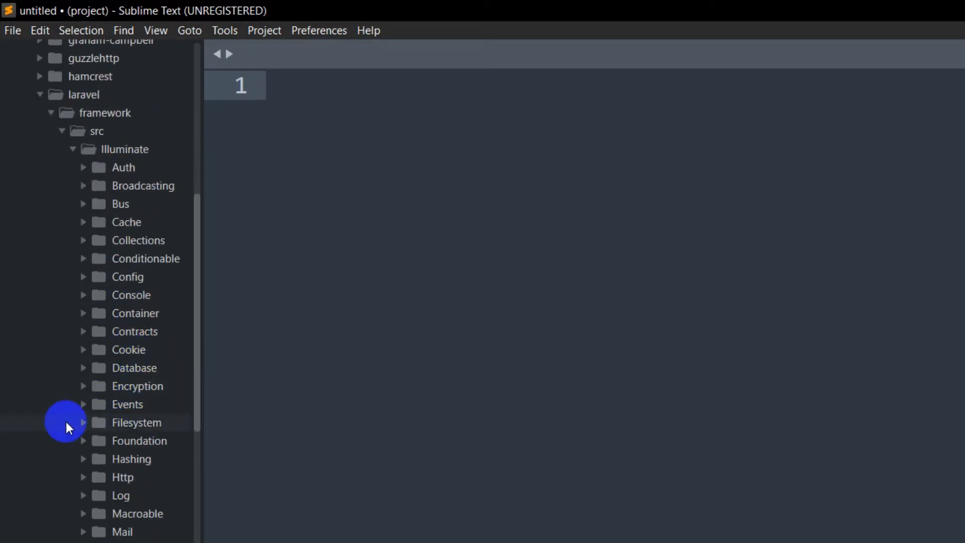
pyautogui.moveTo(96, 443)
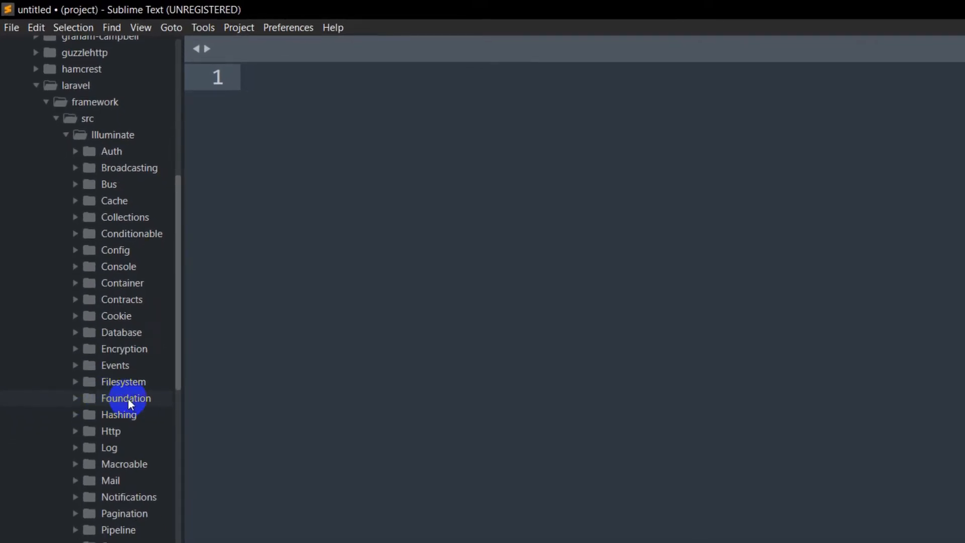
pyautogui.click(125, 398)
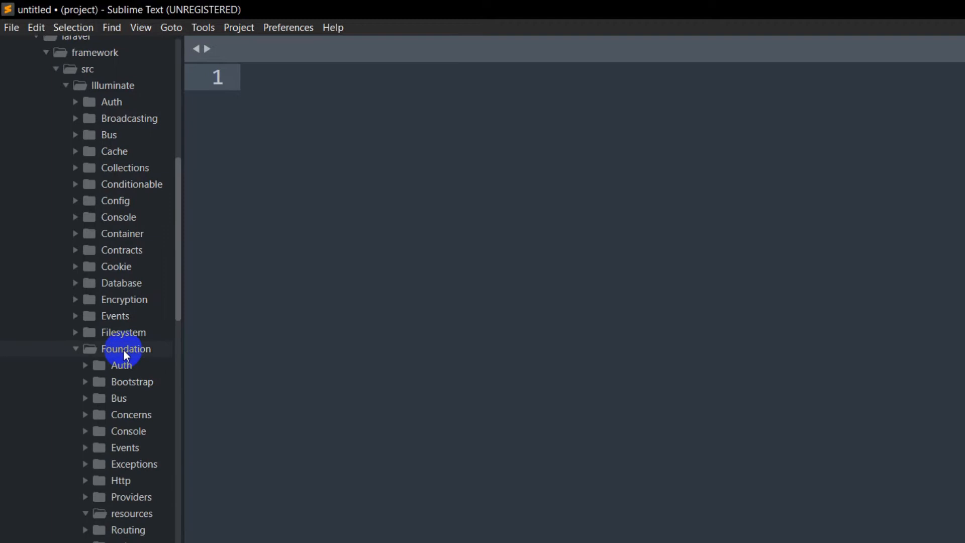
pyautogui.scroll(-3)
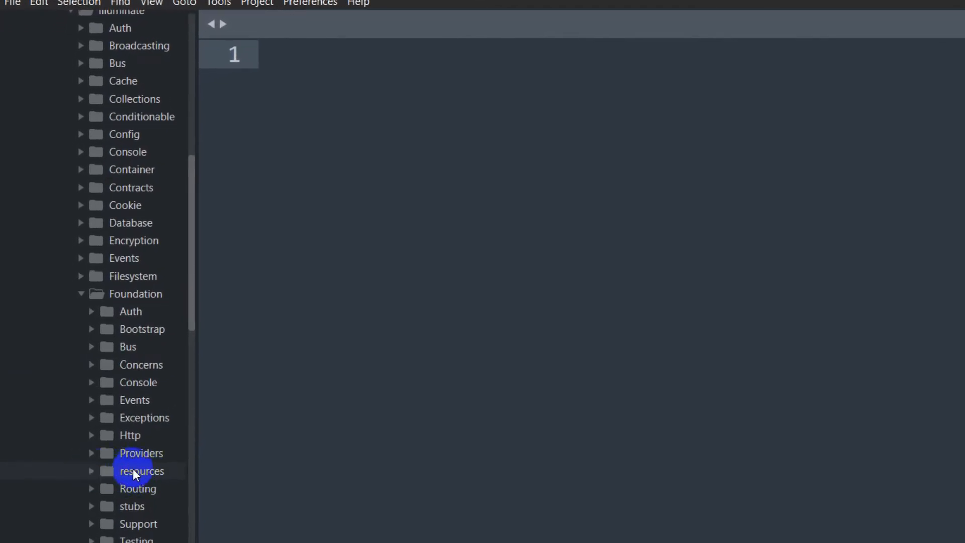
pyautogui.click(141, 470)
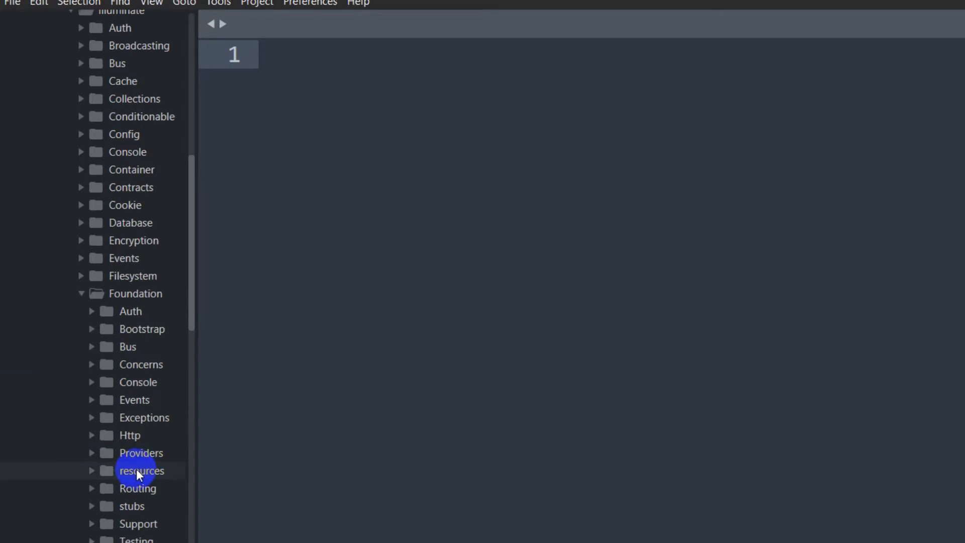
# Create a new file server.php in the Foundation resources folder and save it there
pyautogui.rightClick(142, 471)
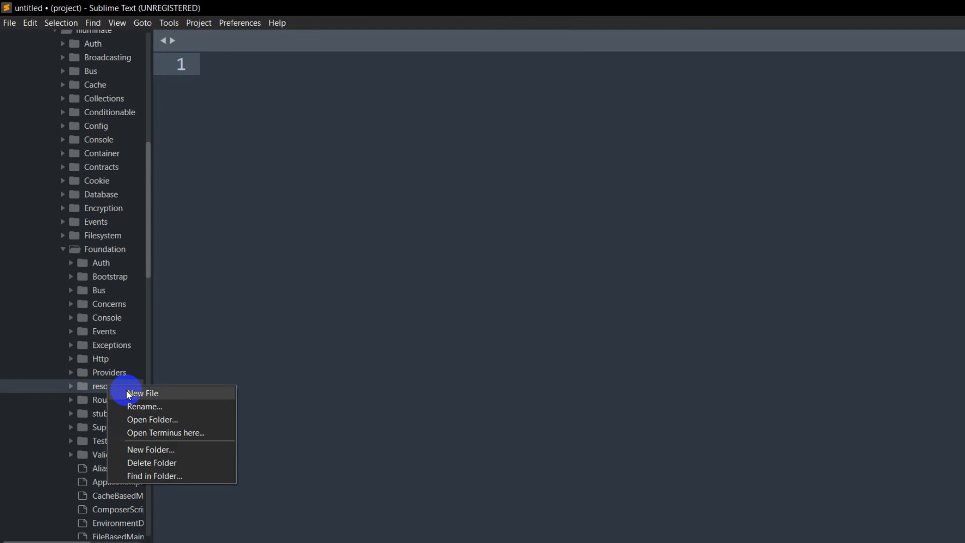
pyautogui.click(141, 392)
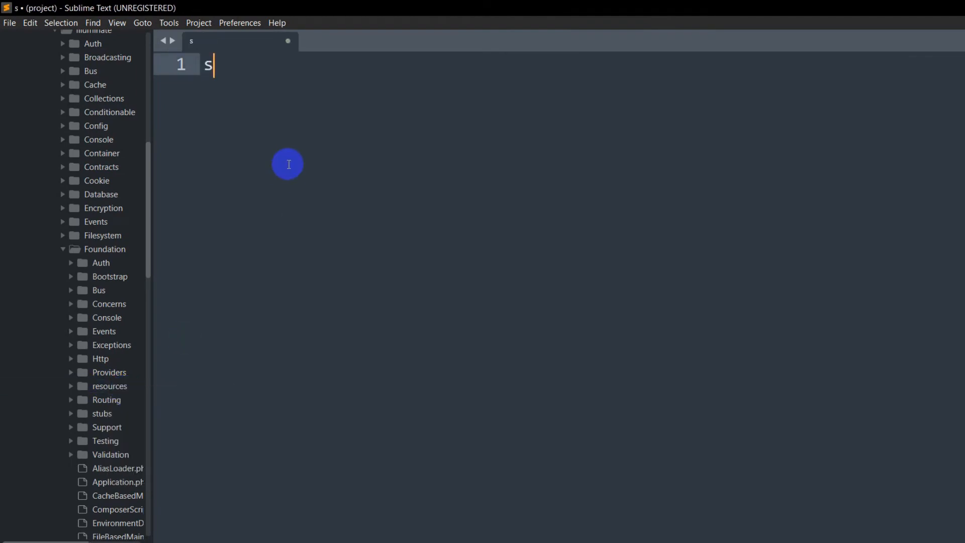
pyautogui.write('erver.ph')
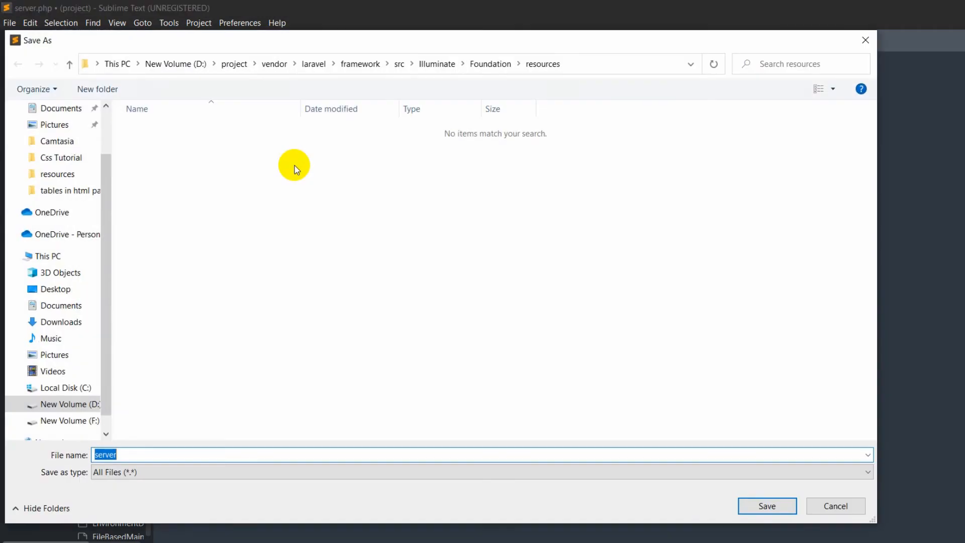
pyautogui.click(766, 506)
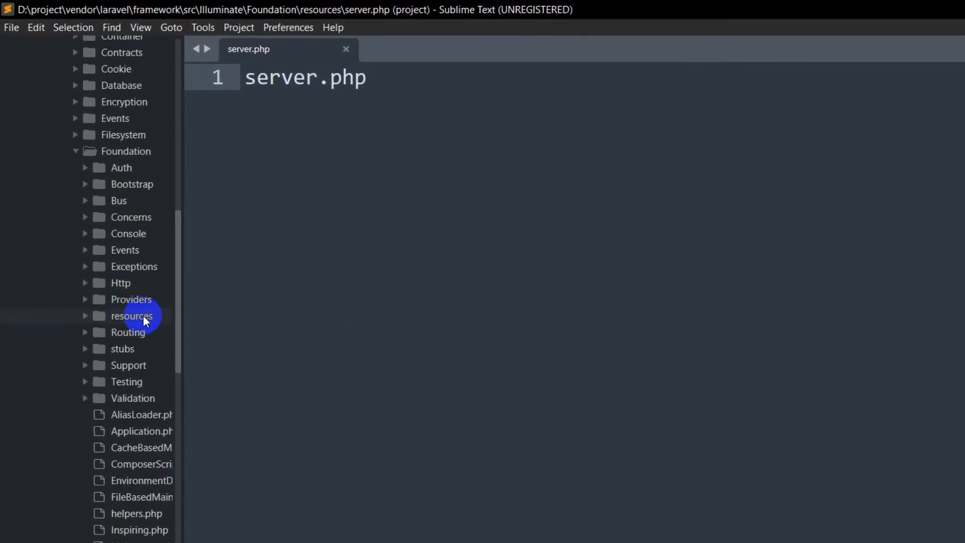
# Paste the 16-line PHP request-routing code from Notepad into server.php and save it
pyautogui.click(129, 316)
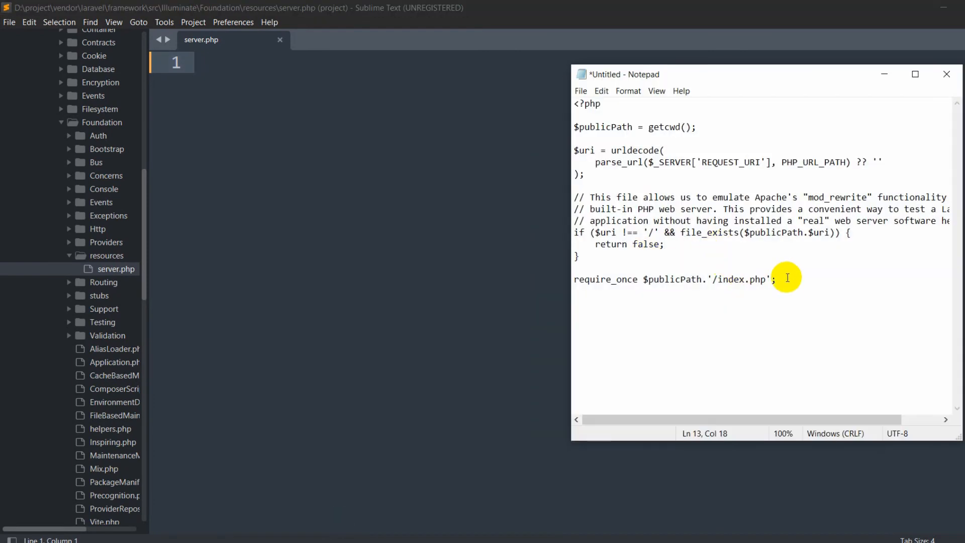
pyautogui.press('ctrl+a')
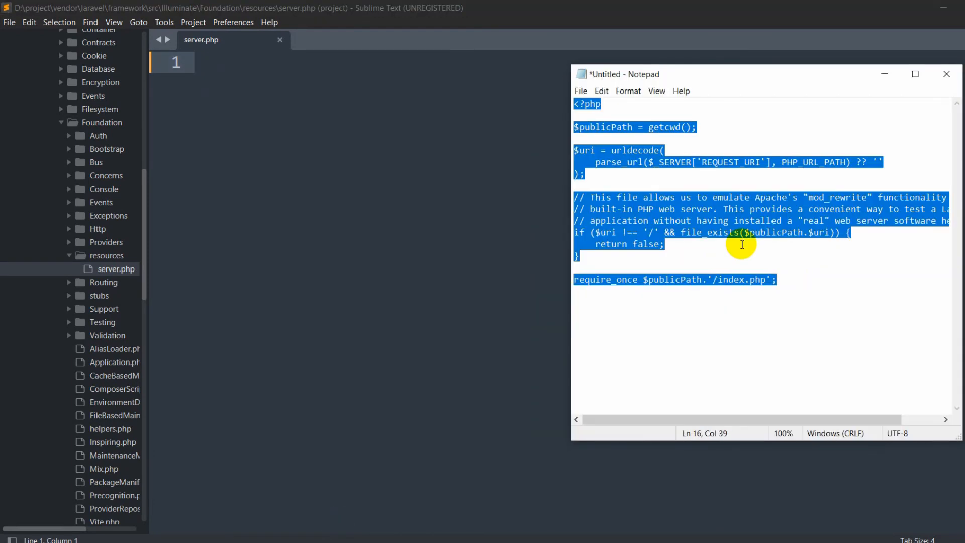
pyautogui.click(201, 39)
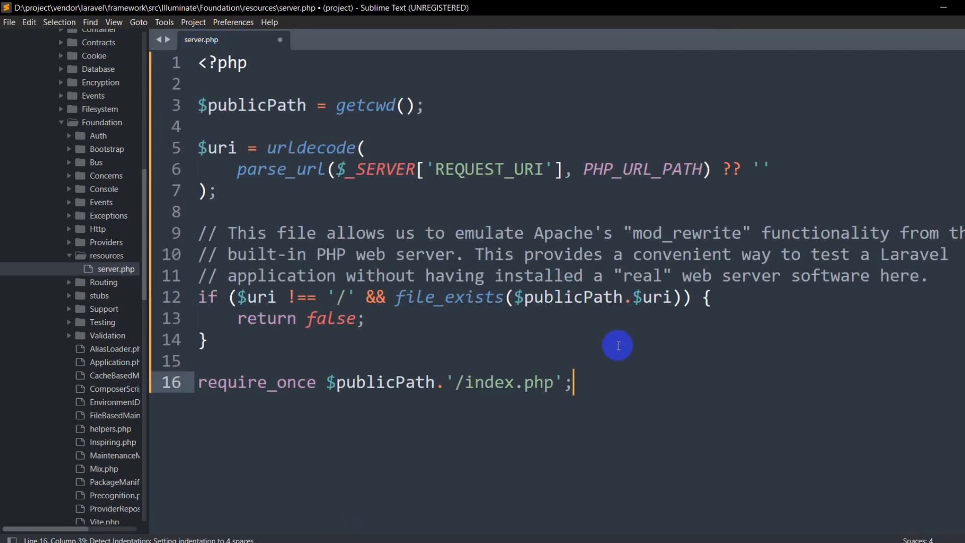
pyautogui.press('ctrl+s')
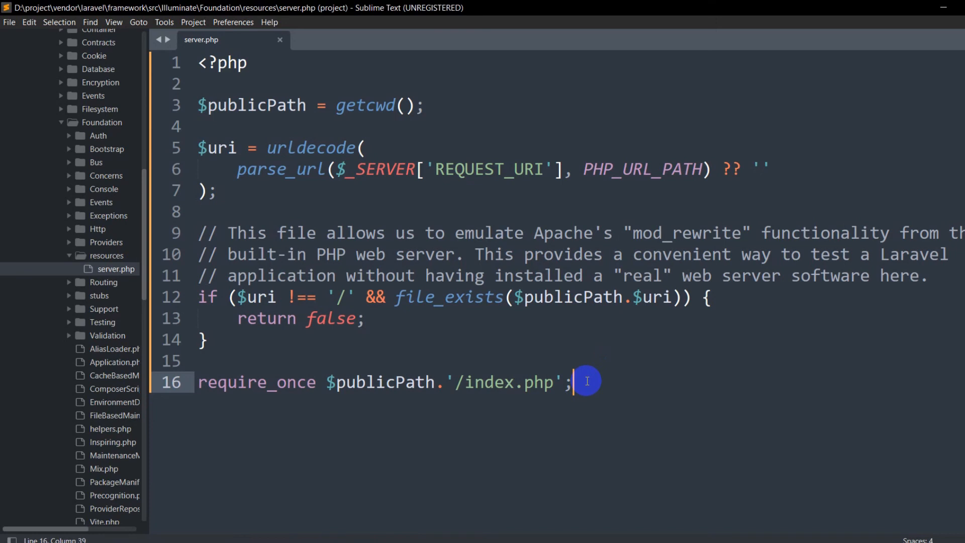
pyautogui.moveTo(63, 250)
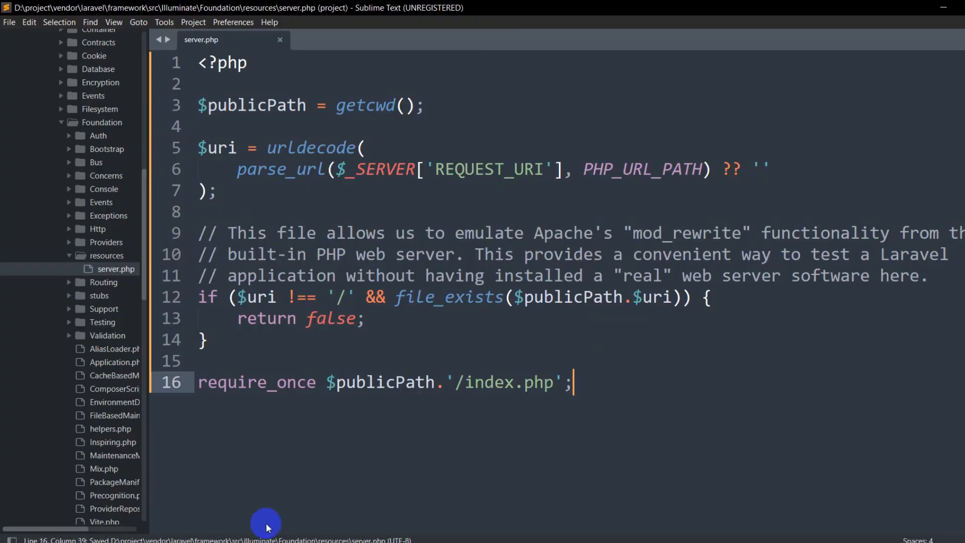
pyautogui.click(54, 35)
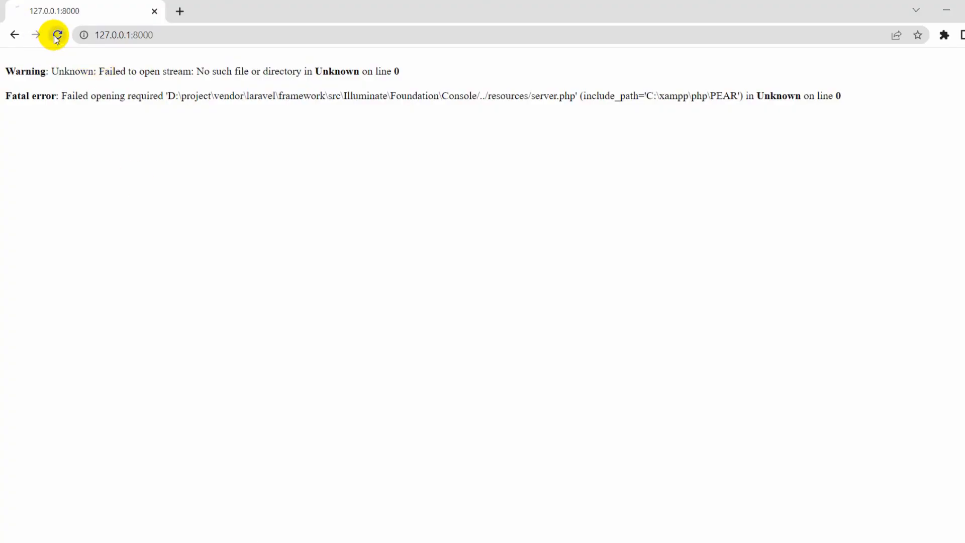
# Reload 127.0.0.1:8000 so the Laravel welcome page appears instead of the fatal error
pyautogui.click(55, 35)
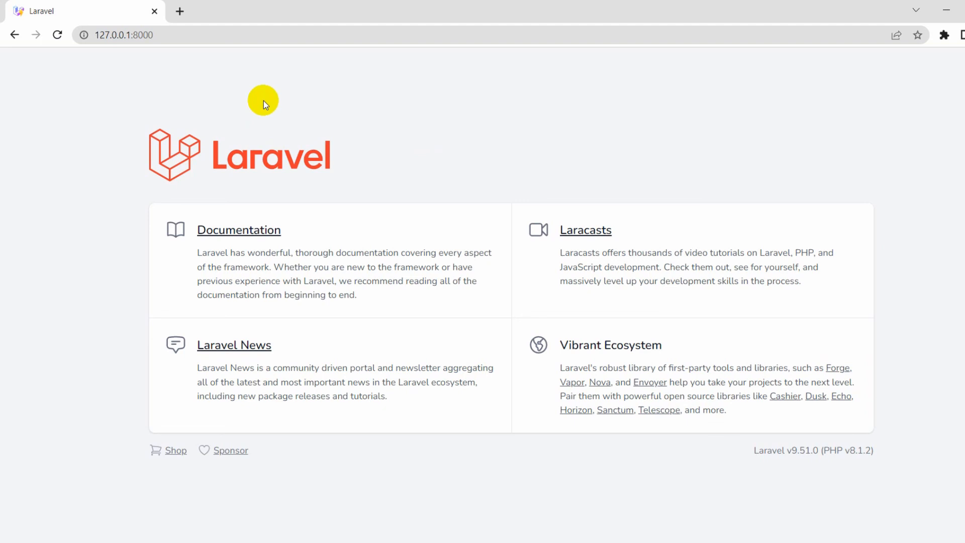
pyautogui.moveTo(179, 99)
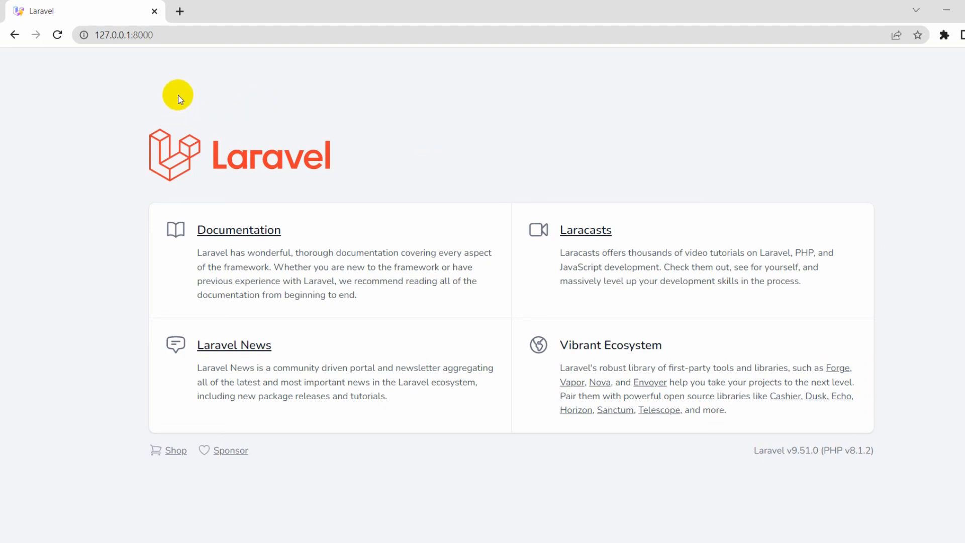